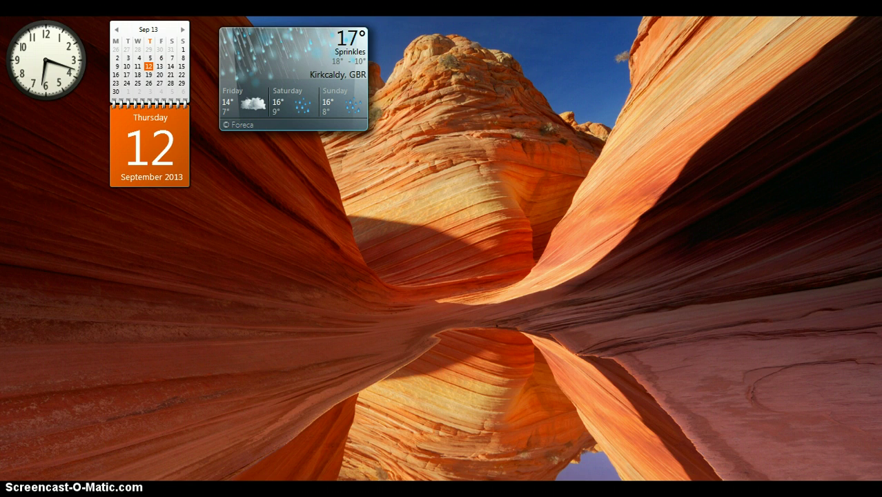
Launch Chrome and follow the Screencast-O-Matic 'Download + Install' link.
left_click(13, 472)
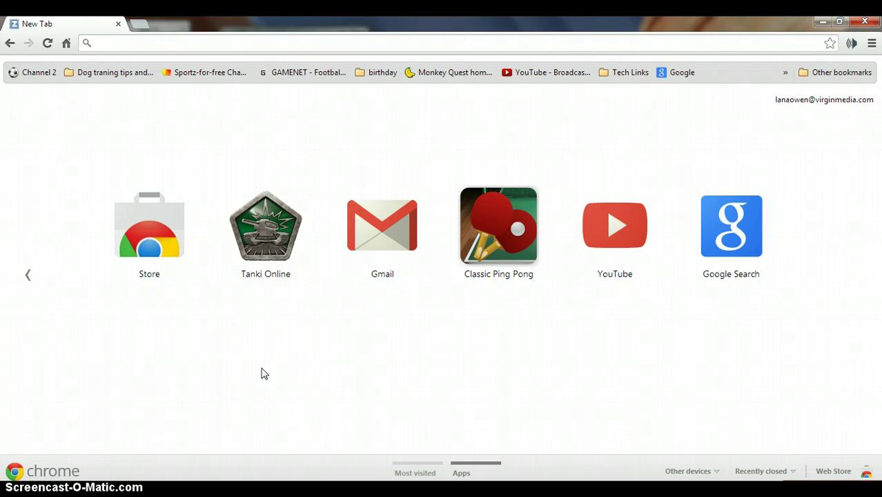
mouse_move(223, 390)
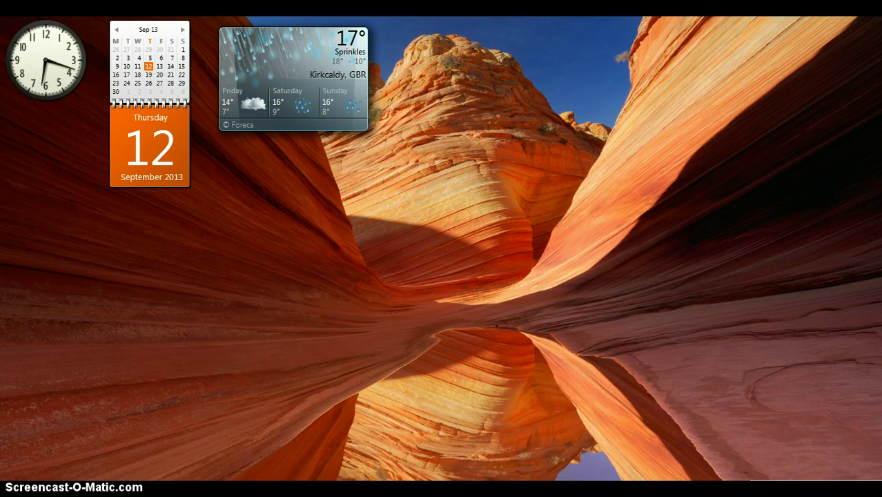
mouse_move(424, 392)
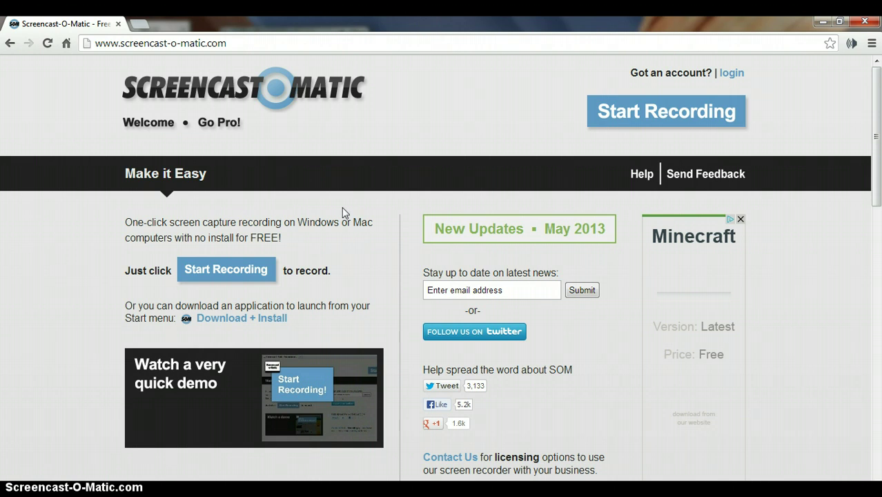
mouse_move(232, 284)
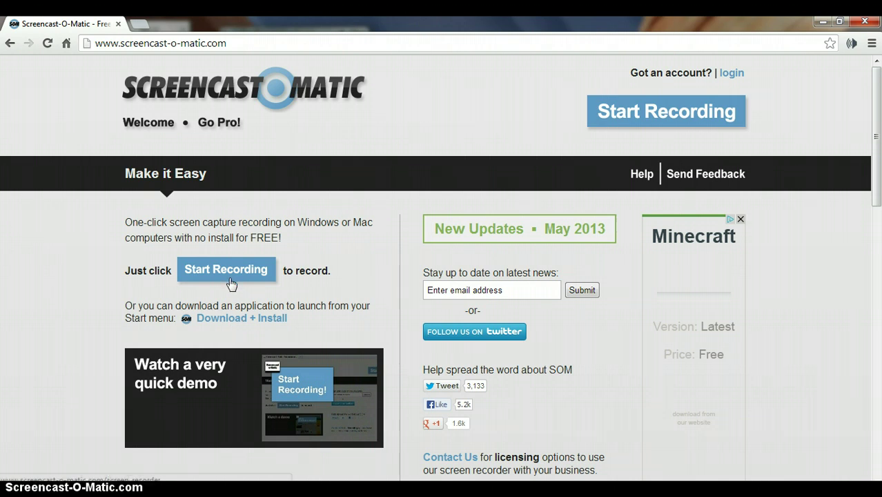
mouse_move(245, 262)
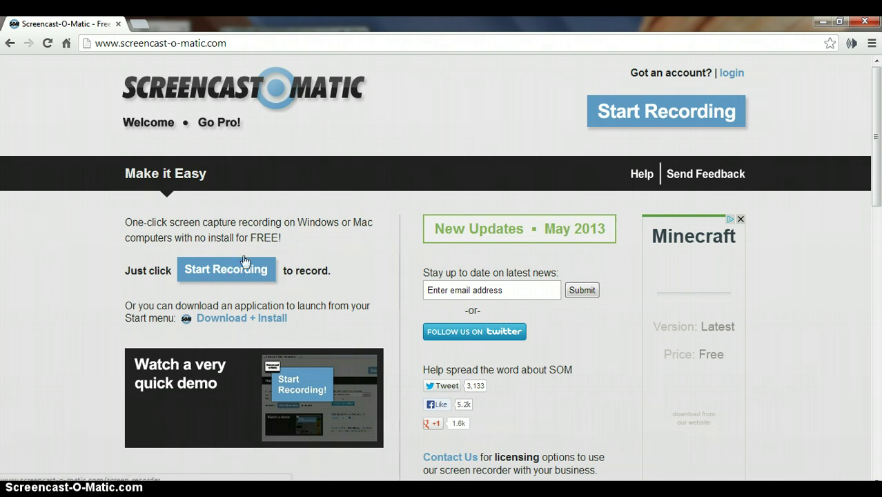
mouse_move(275, 282)
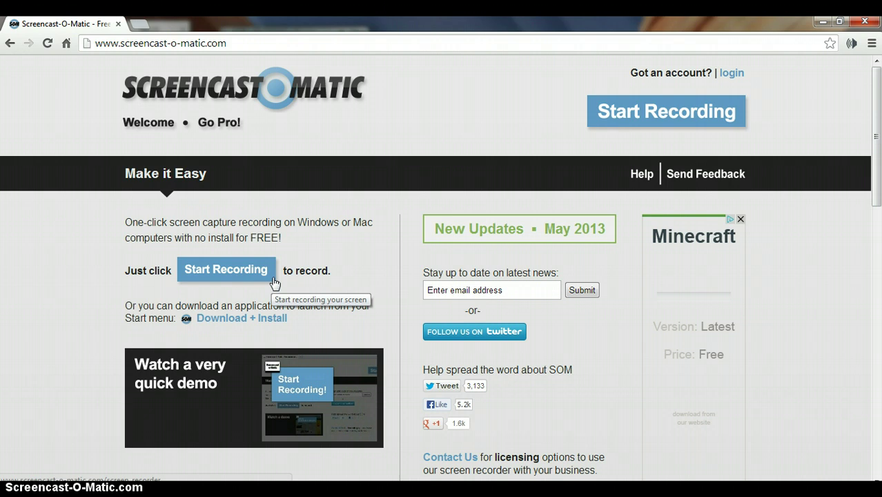
mouse_move(269, 302)
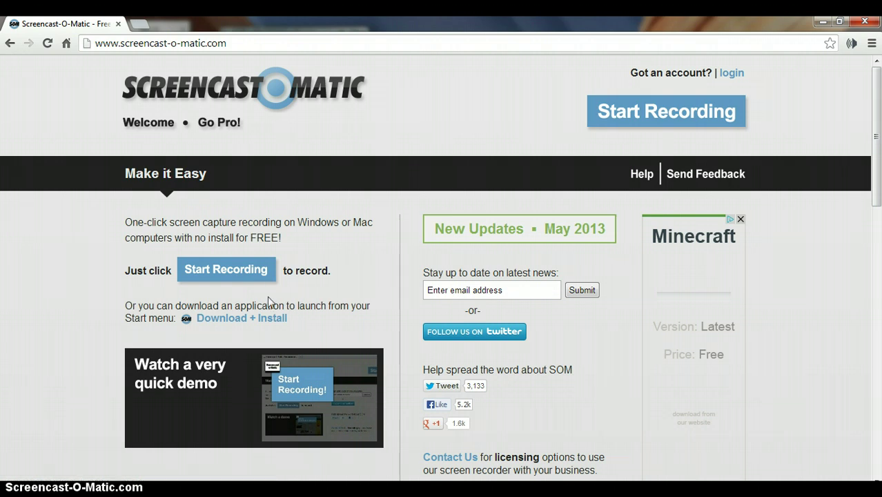
mouse_move(247, 270)
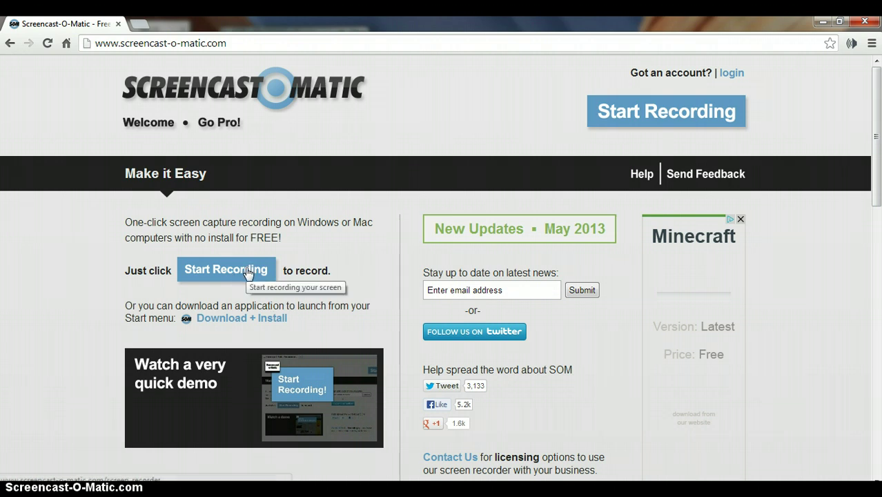
mouse_move(262, 323)
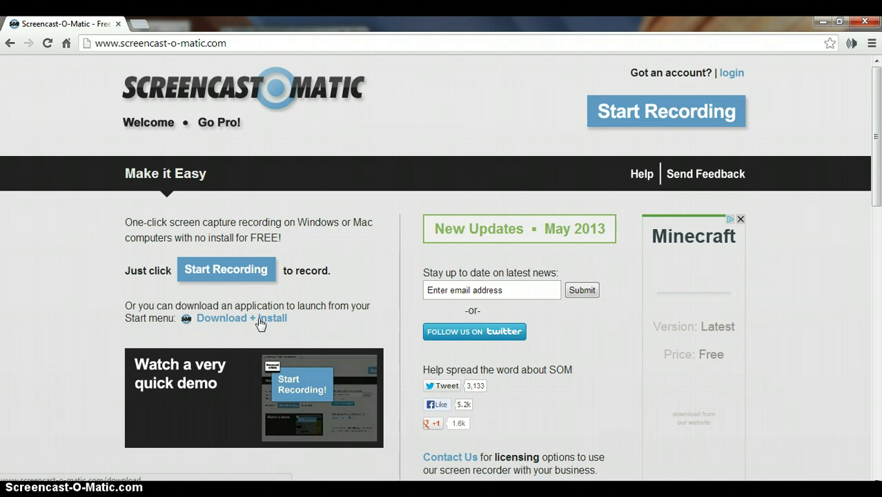
left_click(241, 319)
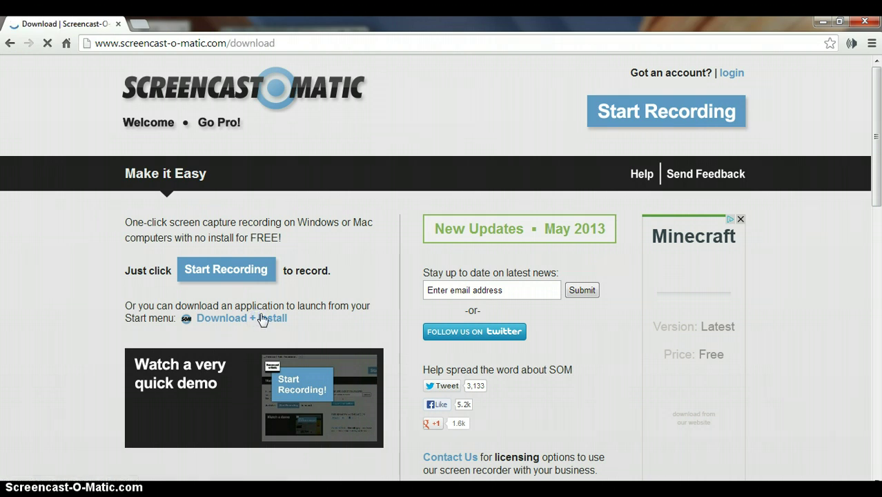
Choose the CNET Download.com 'Download Now' option on the Screencast-O-Matic download page.
left_click(241, 318)
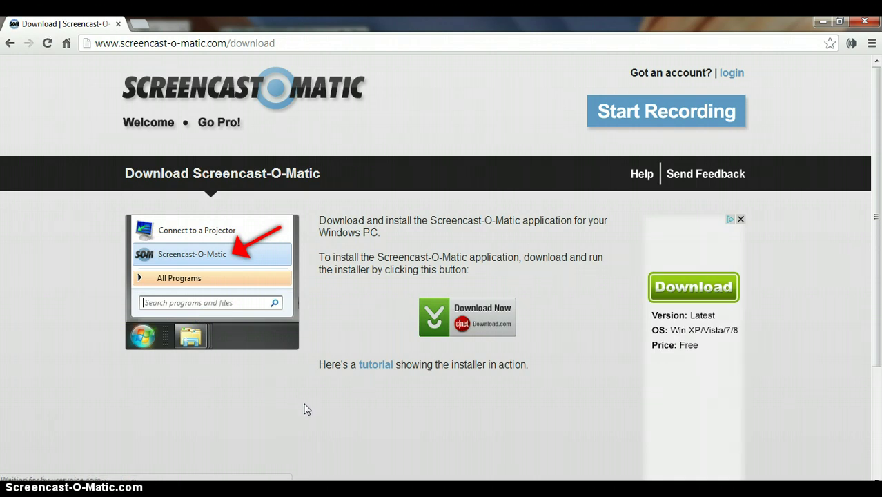
mouse_move(741, 221)
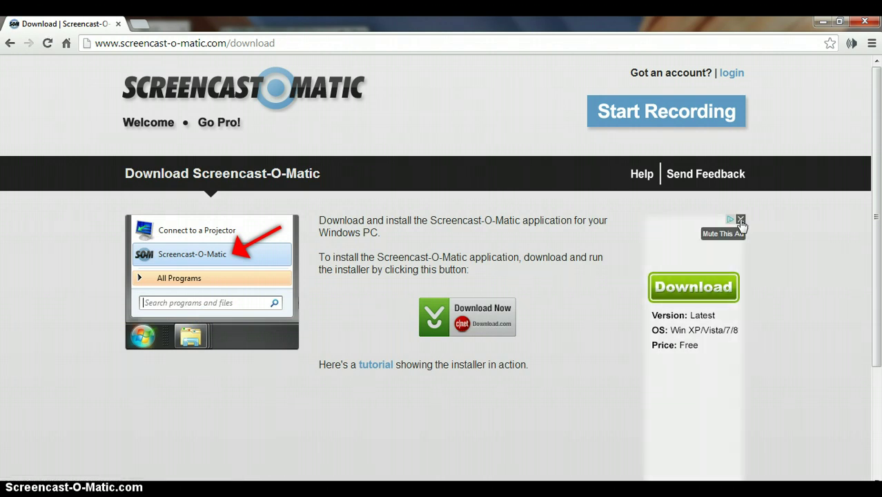
left_click(741, 220)
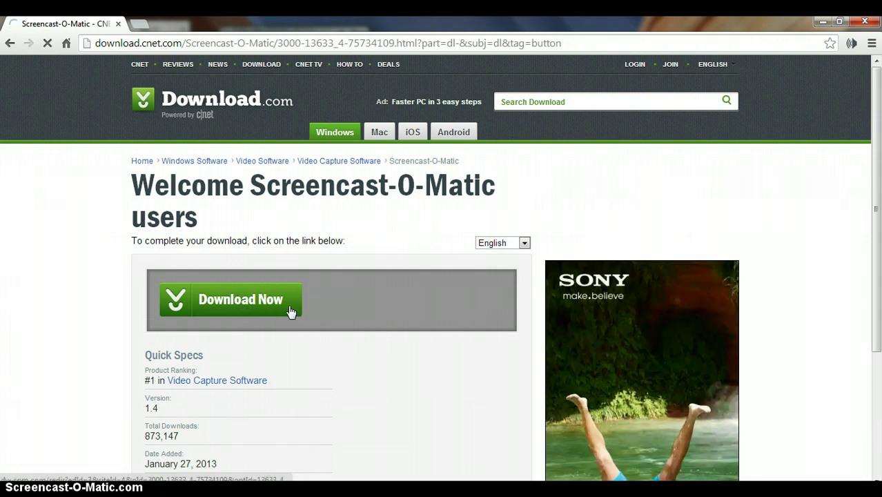
Start the Screencast-O-Matic installer download from the Download.com welcome page.
left_click(230, 299)
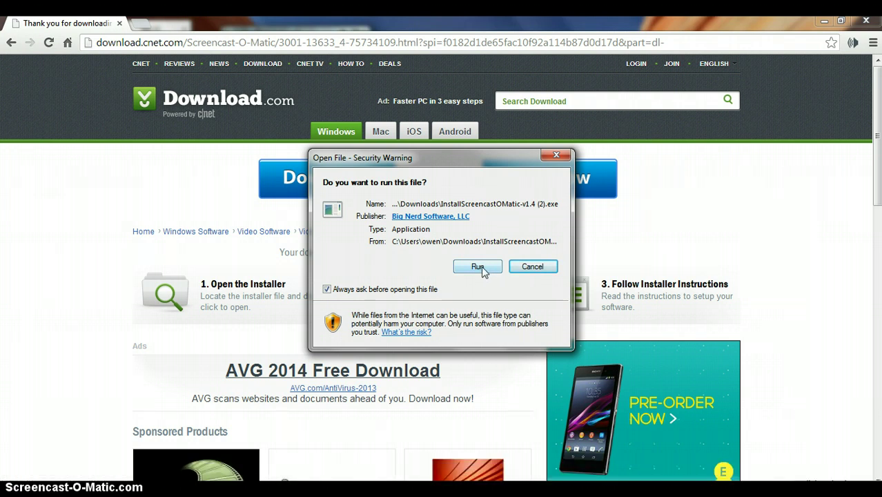
mouse_move(431, 283)
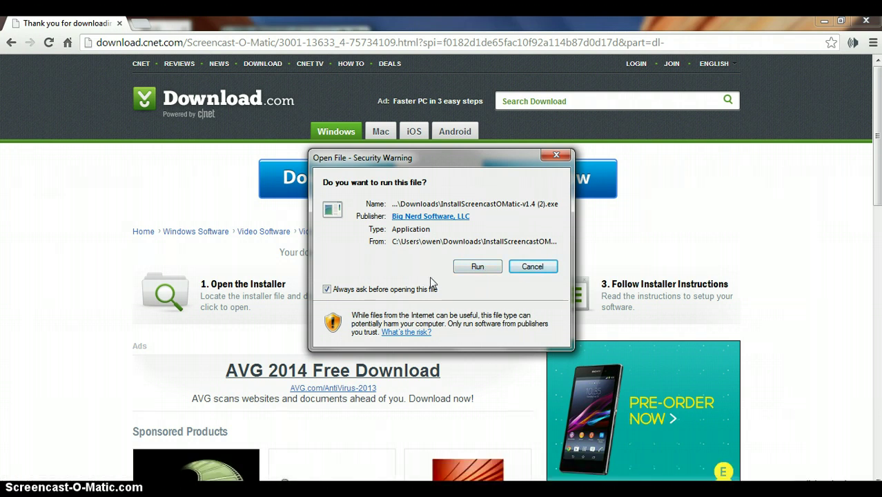
mouse_move(463, 290)
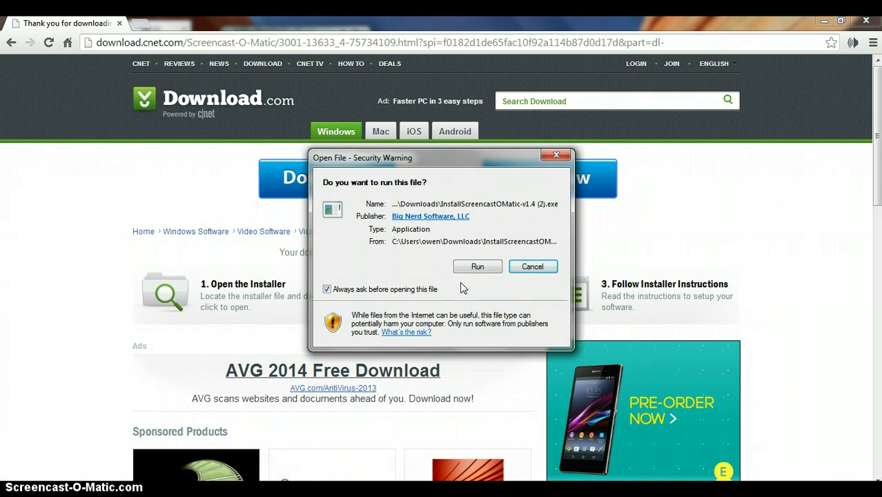
mouse_move(174, 312)
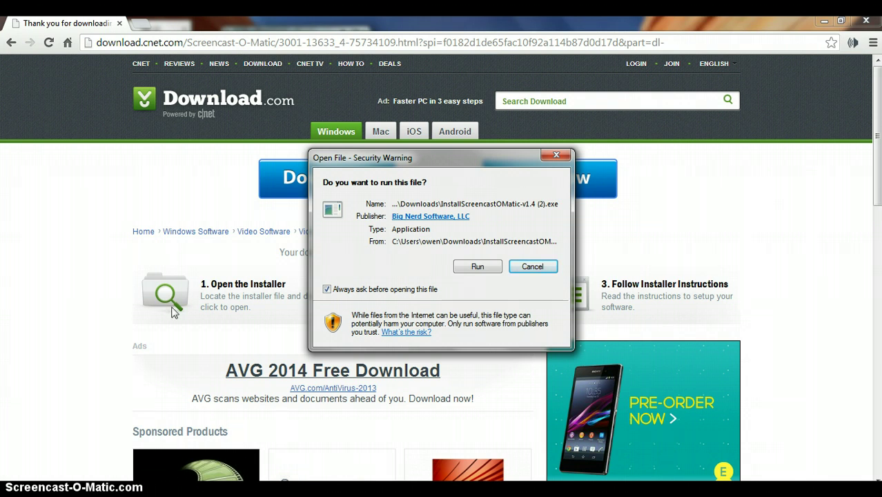
mouse_move(155, 395)
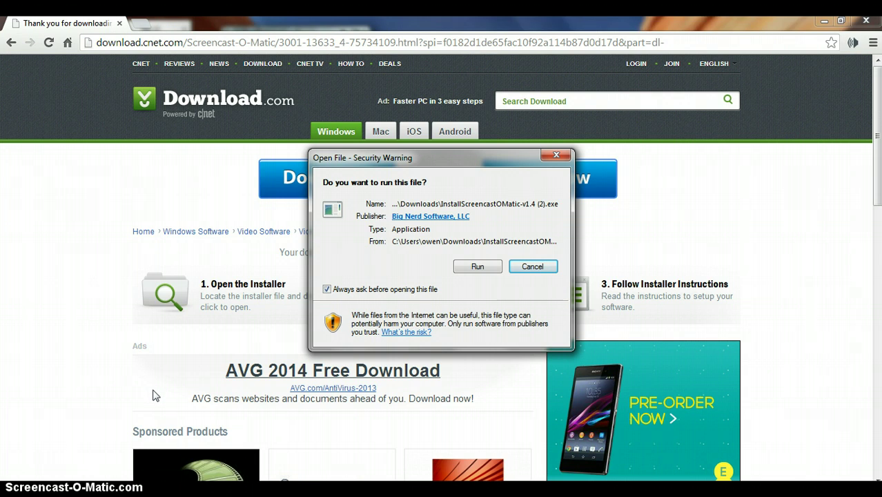
mouse_move(387, 283)
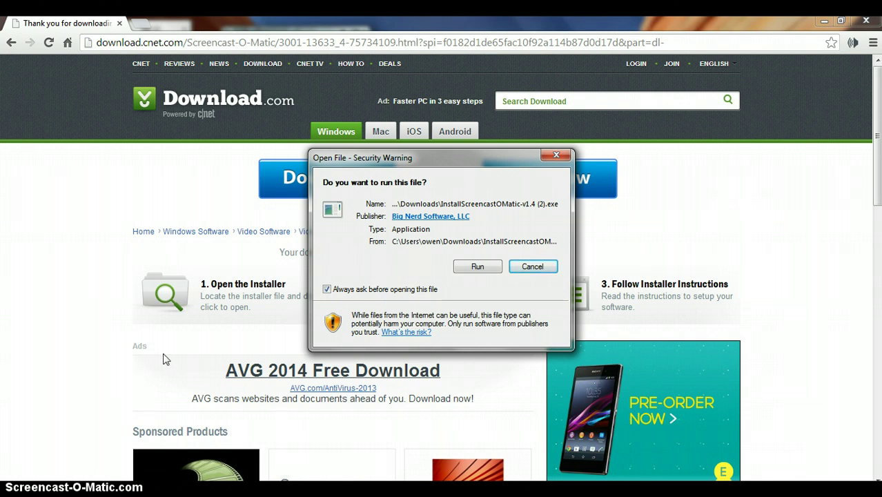
mouse_move(425, 283)
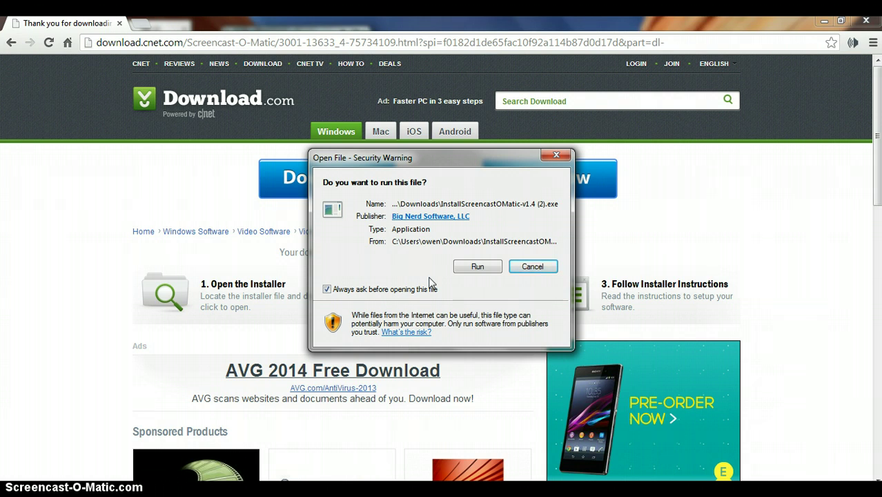
mouse_move(338, 286)
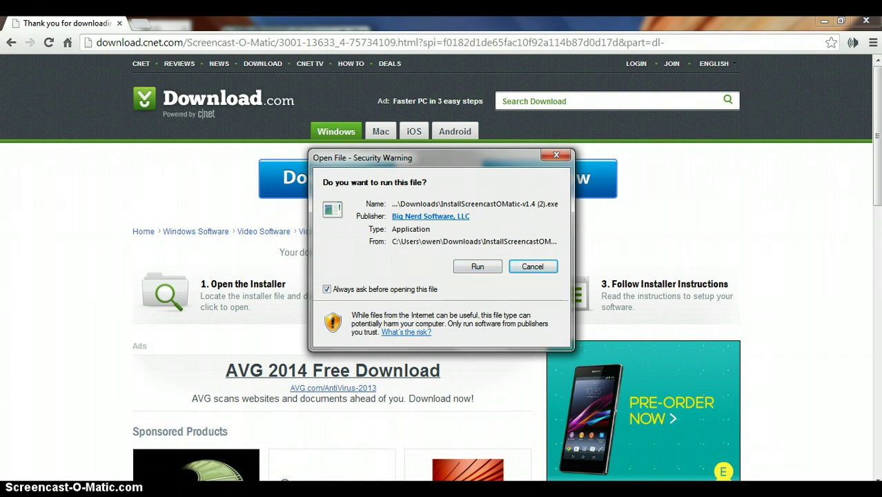
mouse_move(269, 453)
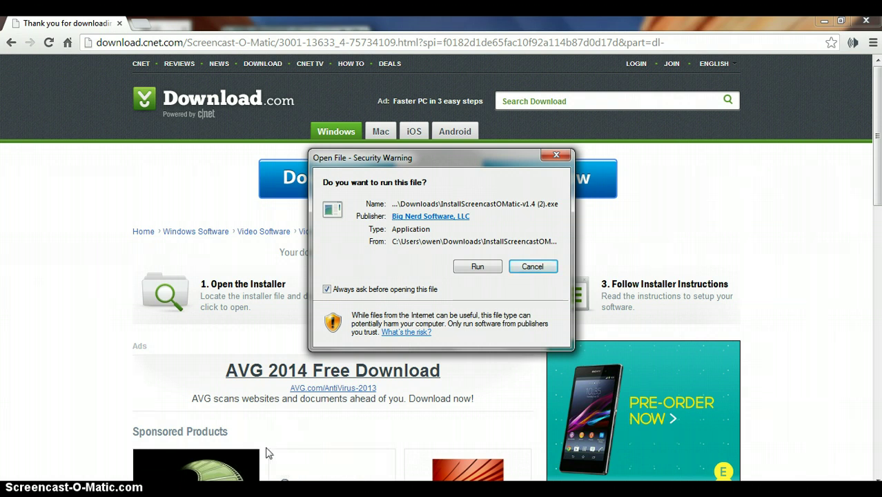
mouse_move(828, 23)
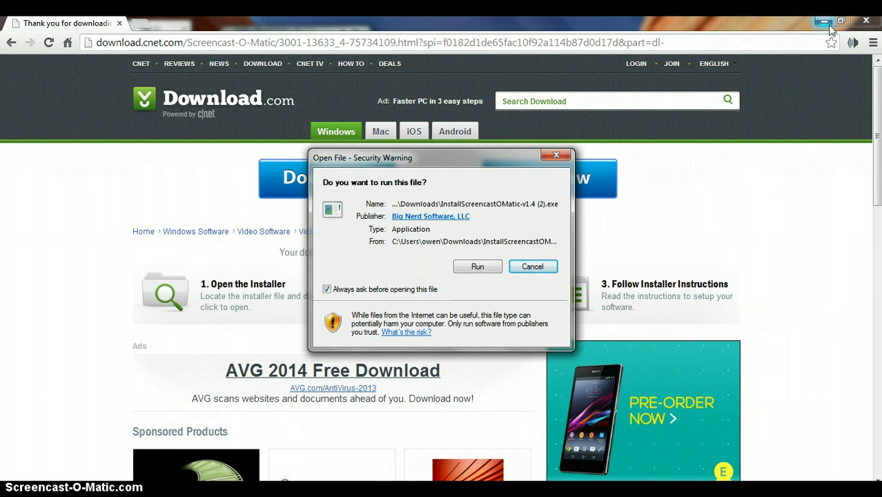
Minimise Chrome, leaving the 'Open File - Security Warning' dialog on the desktop.
left_click(824, 21)
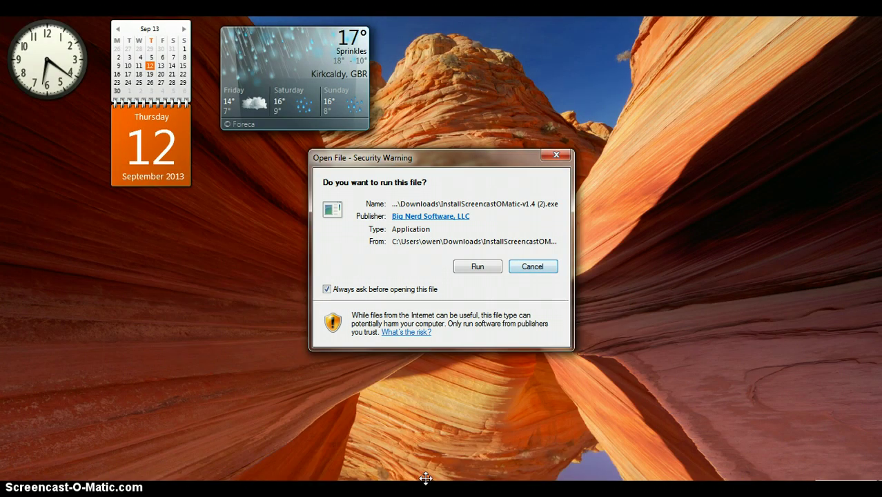